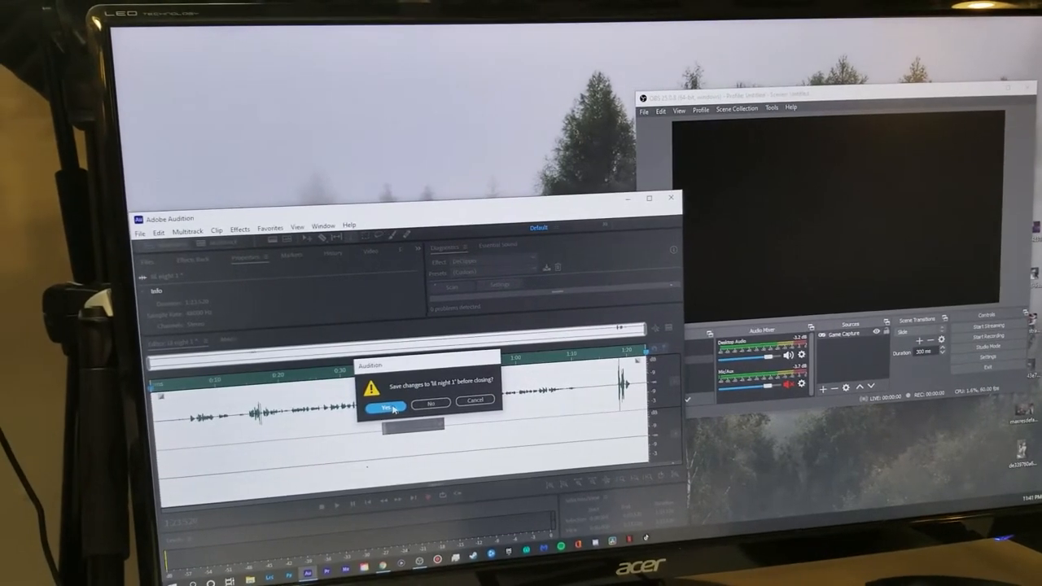
Save the recorded audio, choosing MP3 Audio as the format and browsing for a location.
left_click(381, 400)
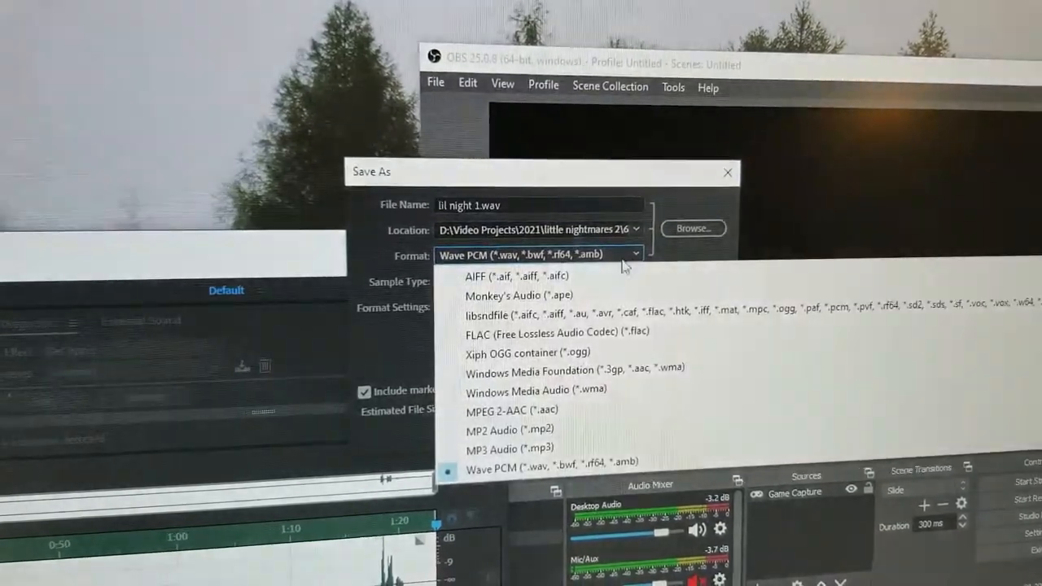
left_click(508, 449)
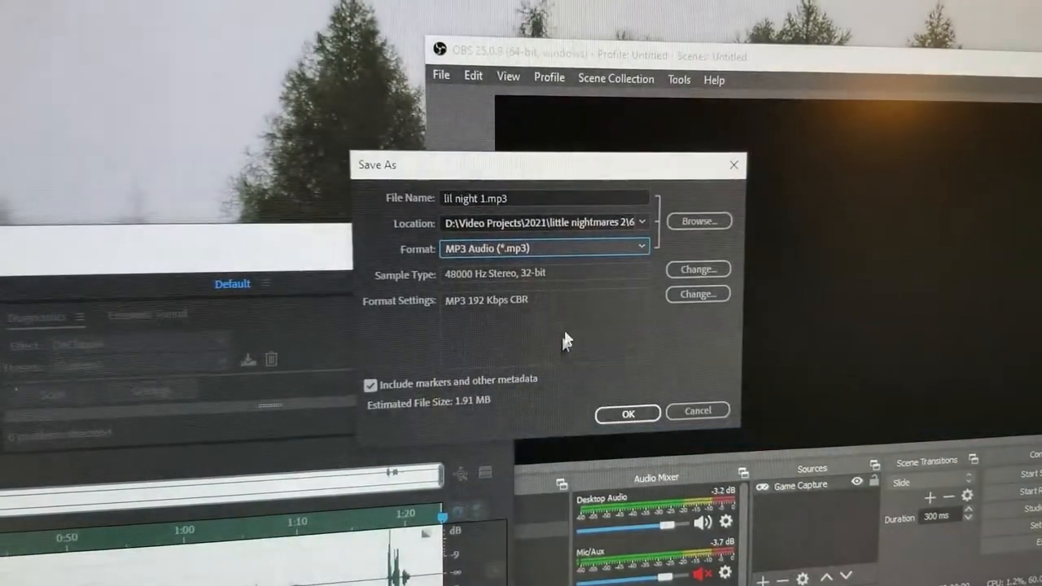
left_click(643, 222)
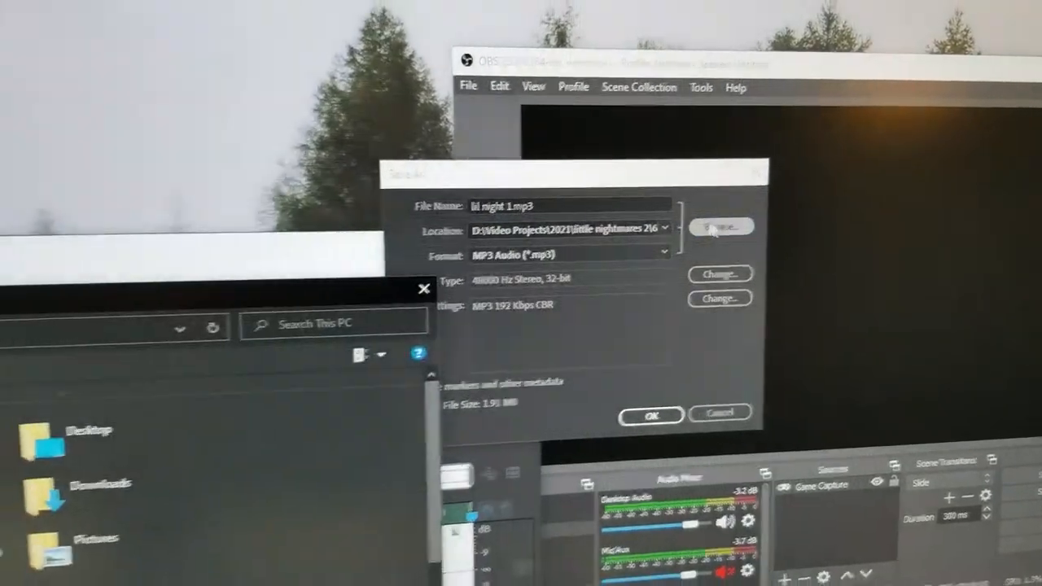
Navigate to Video Projects > 2021 > Little nightmares 1 > 1 as the save folder.
left_click(720, 226)
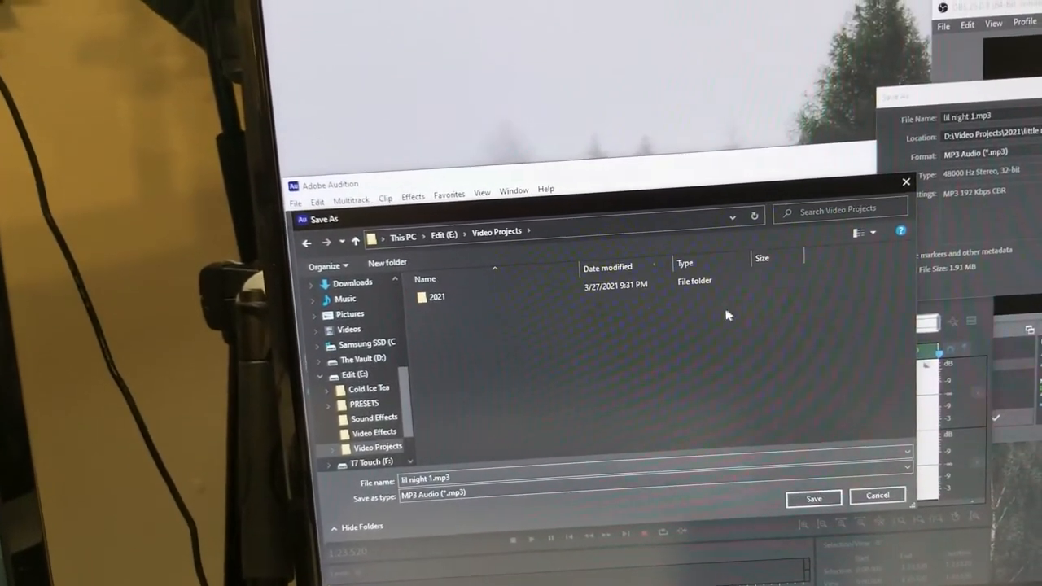
double_click(437, 296)
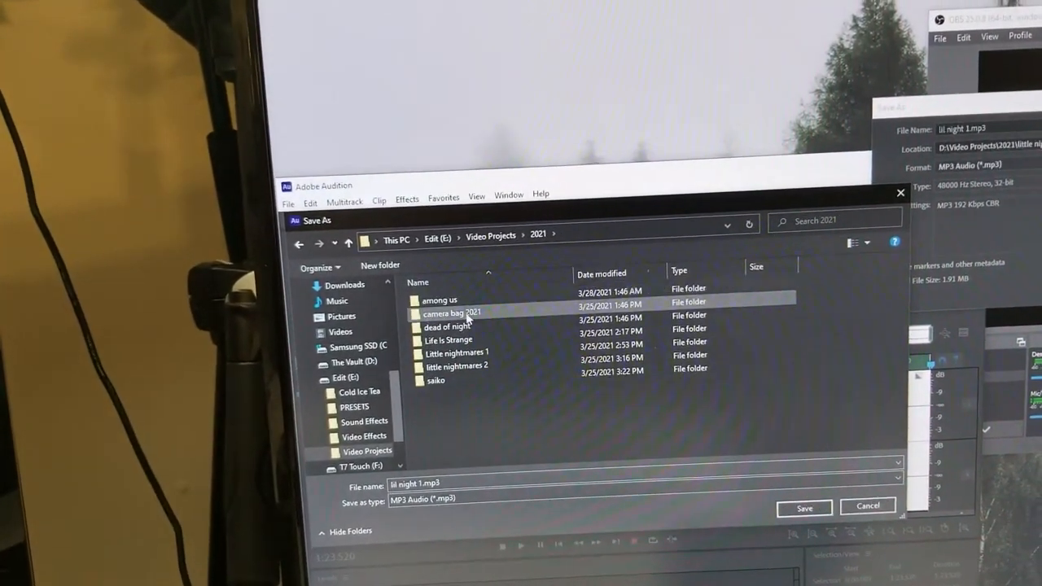
double_click(457, 351)
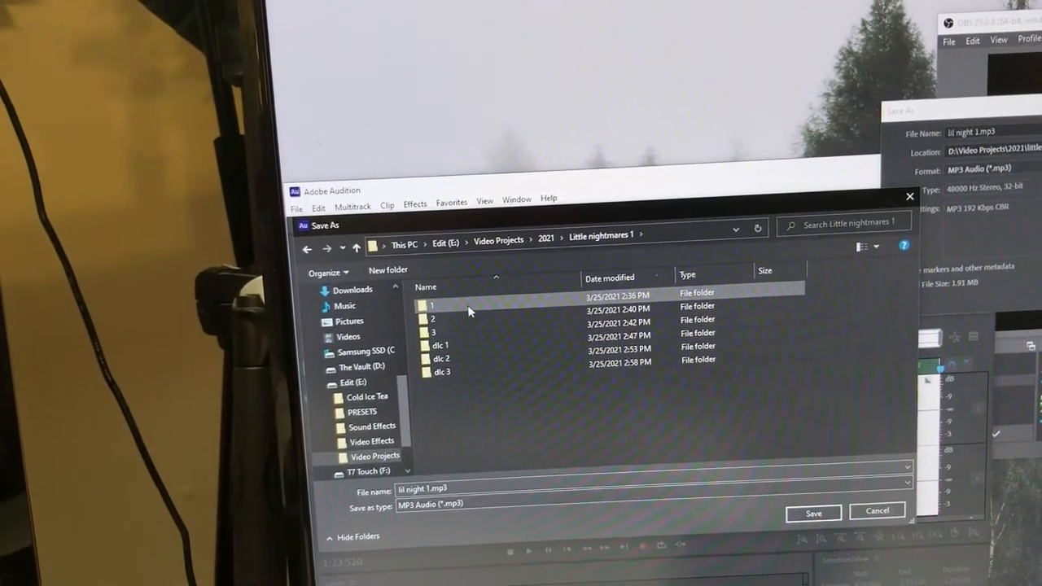
double_click(432, 306)
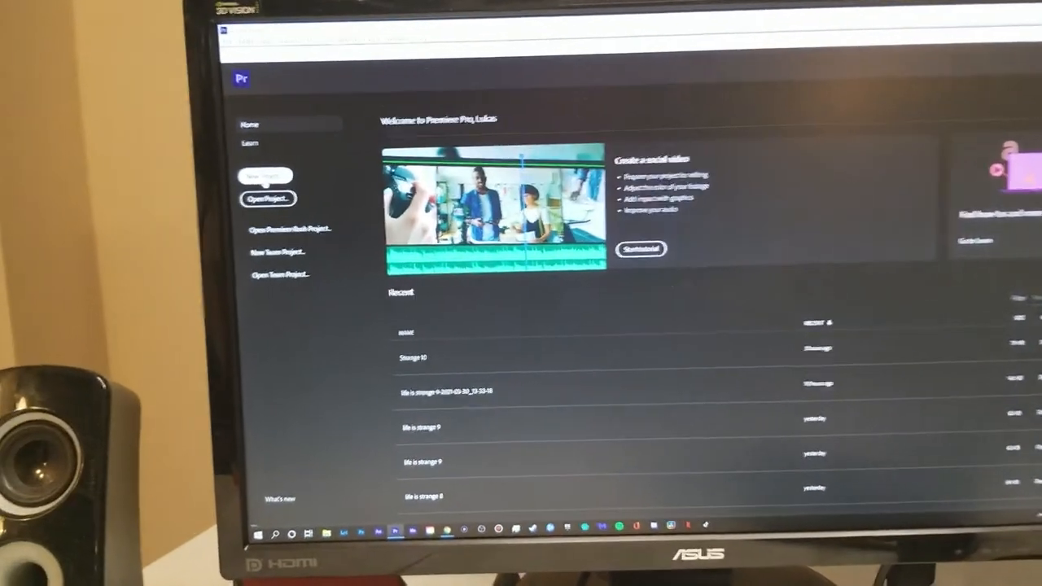
Create a new Premiere Pro project from the Home screen and confirm its settings.
left_click(264, 176)
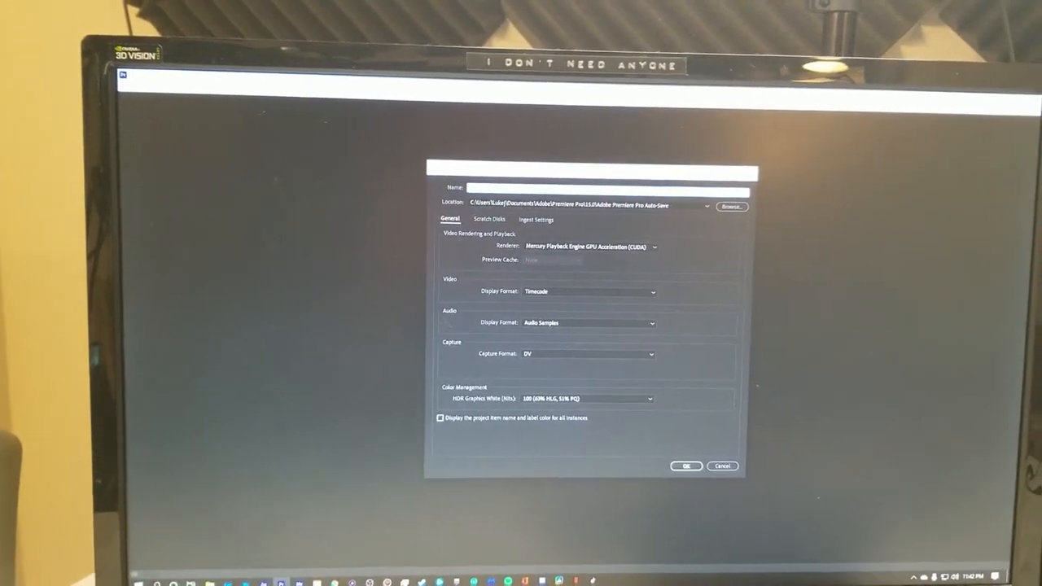
left_click(687, 466)
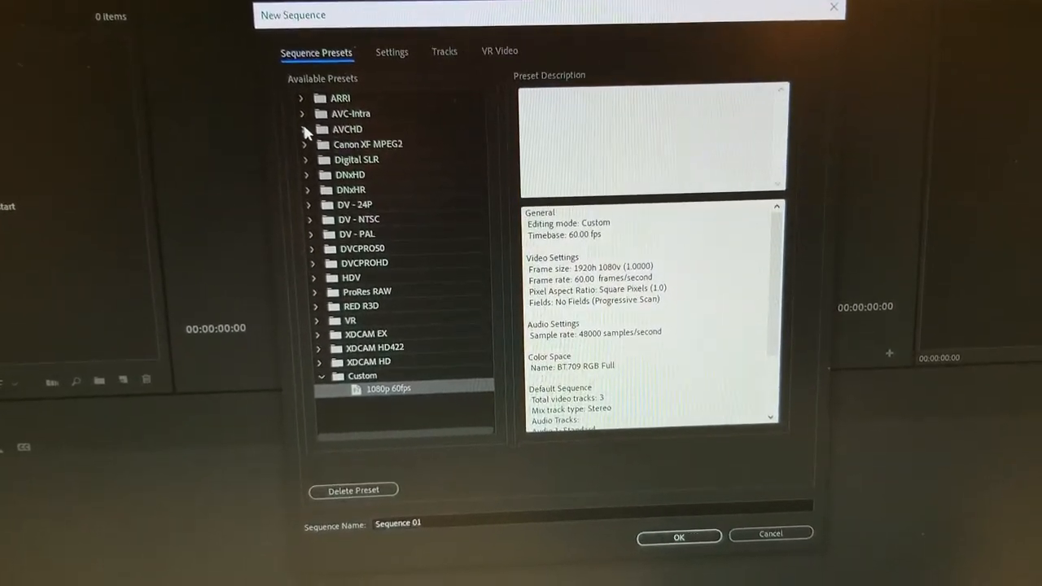
Select the AVCHD 1080p60 sequence preset (1920×1080, 59.94 fps) under AVCHD > 1080p.
left_click(303, 128)
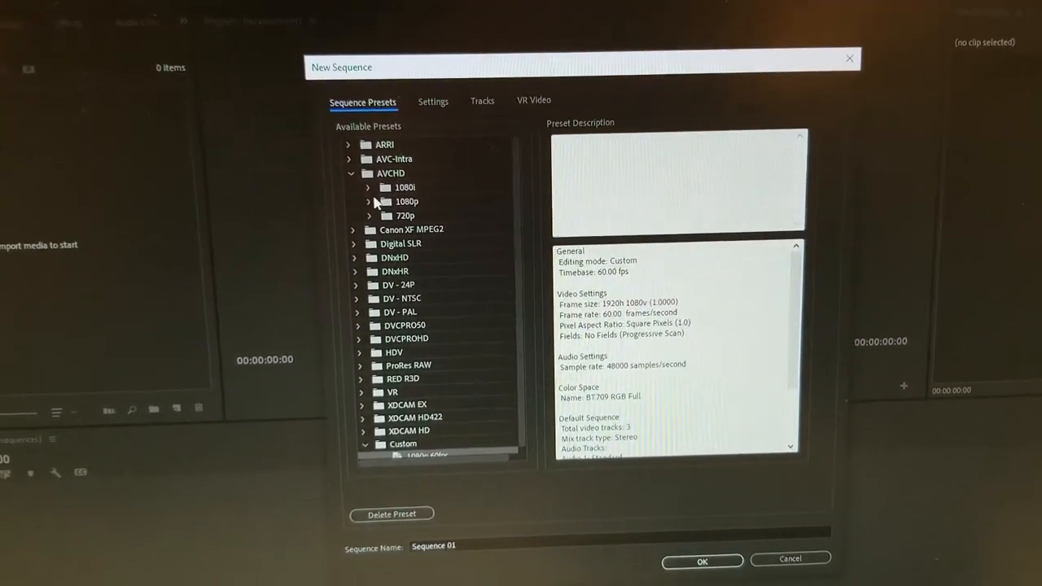
left_click(368, 202)
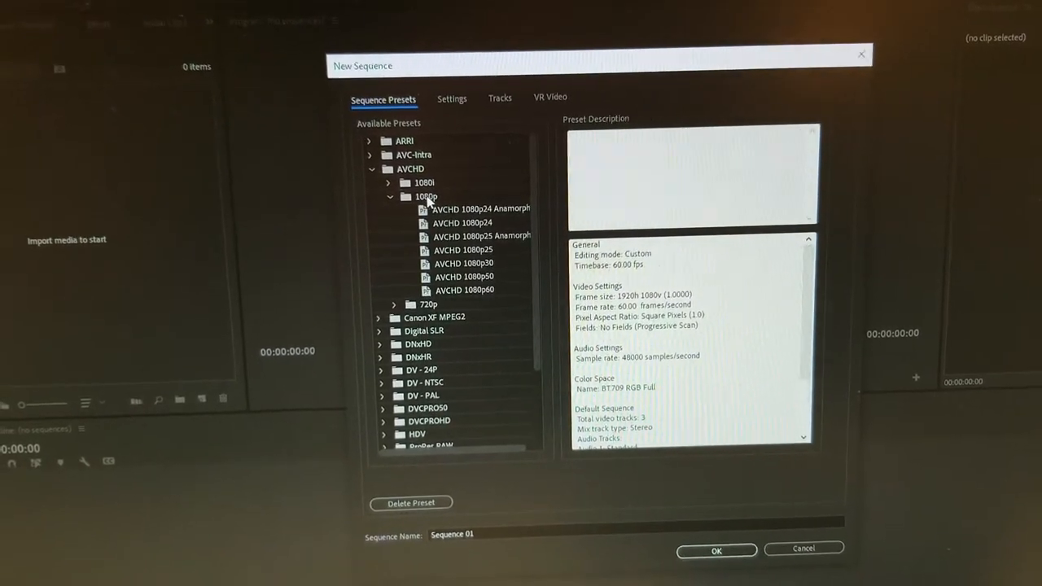
left_click(480, 238)
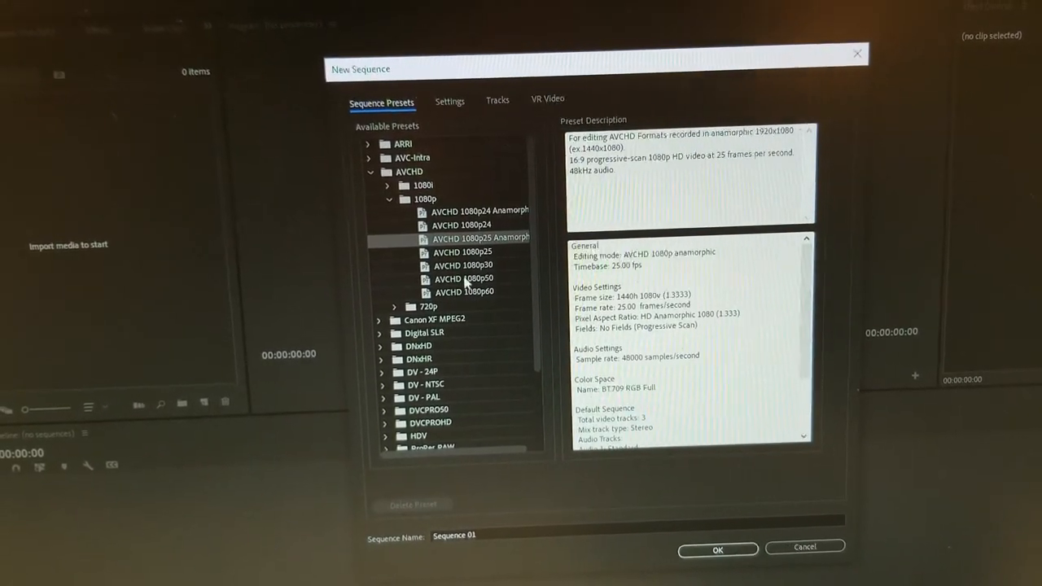
left_click(474, 292)
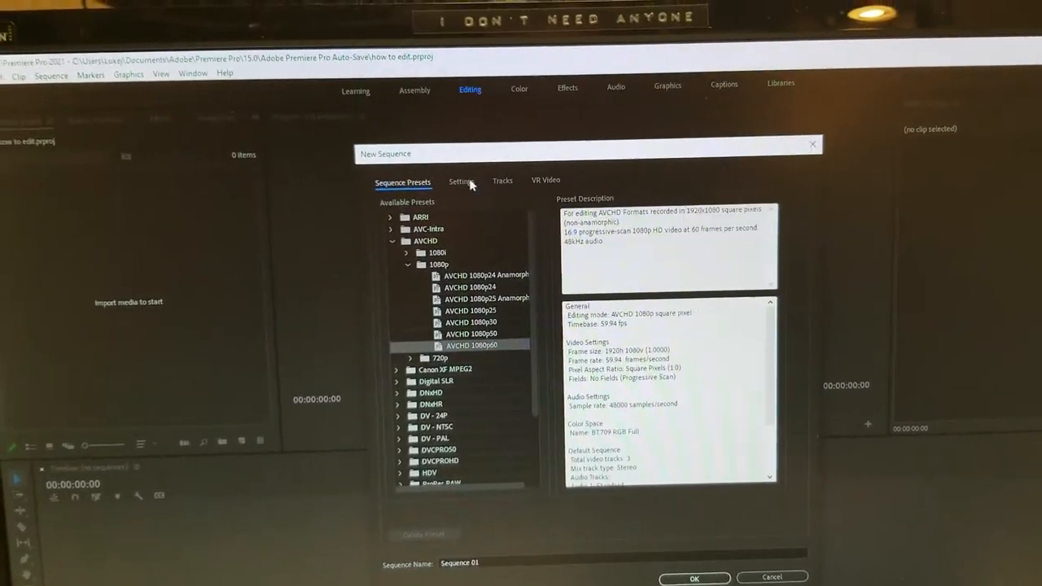
Review sequence Settings, keeping 59.94 fps timebase and Drop-Frame Timecode display.
left_click(462, 179)
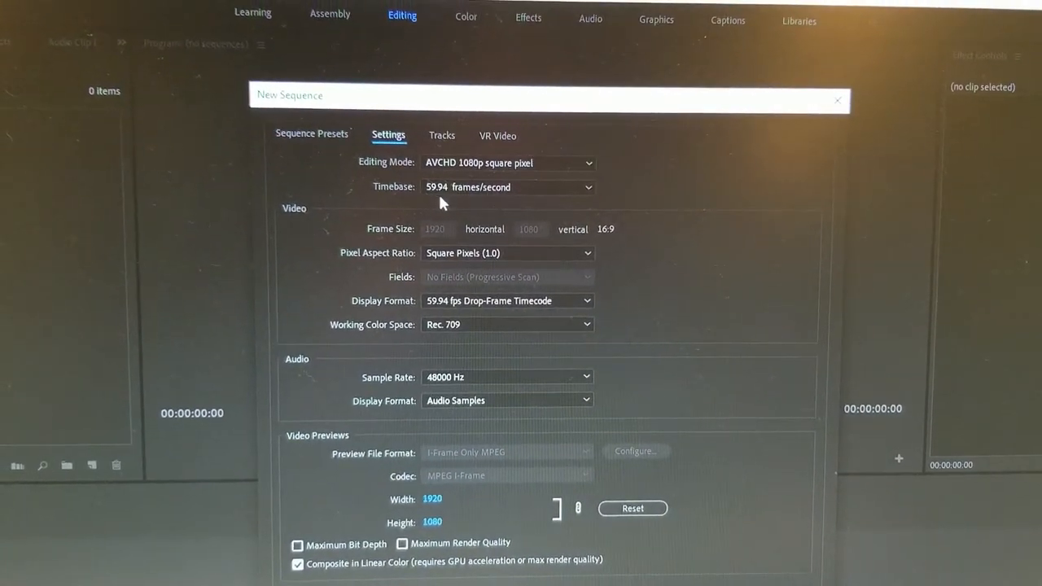
left_click(586, 187)
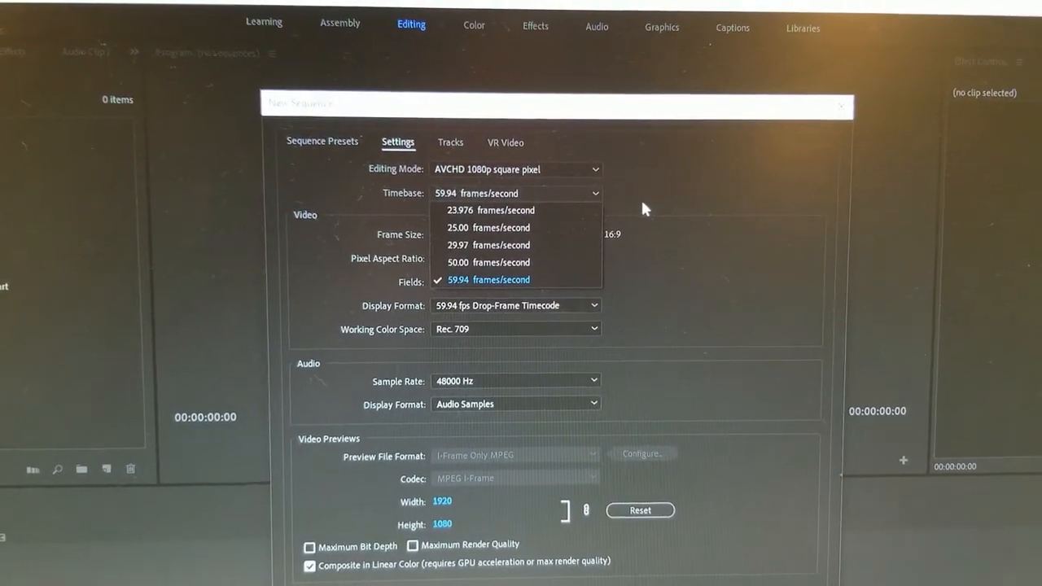
left_click(489, 280)
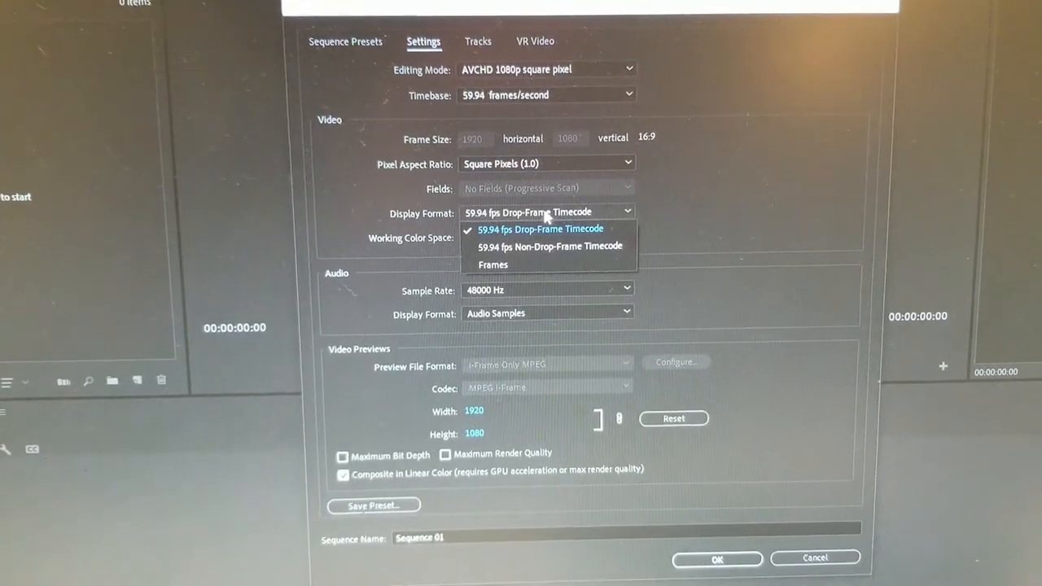
left_click(539, 228)
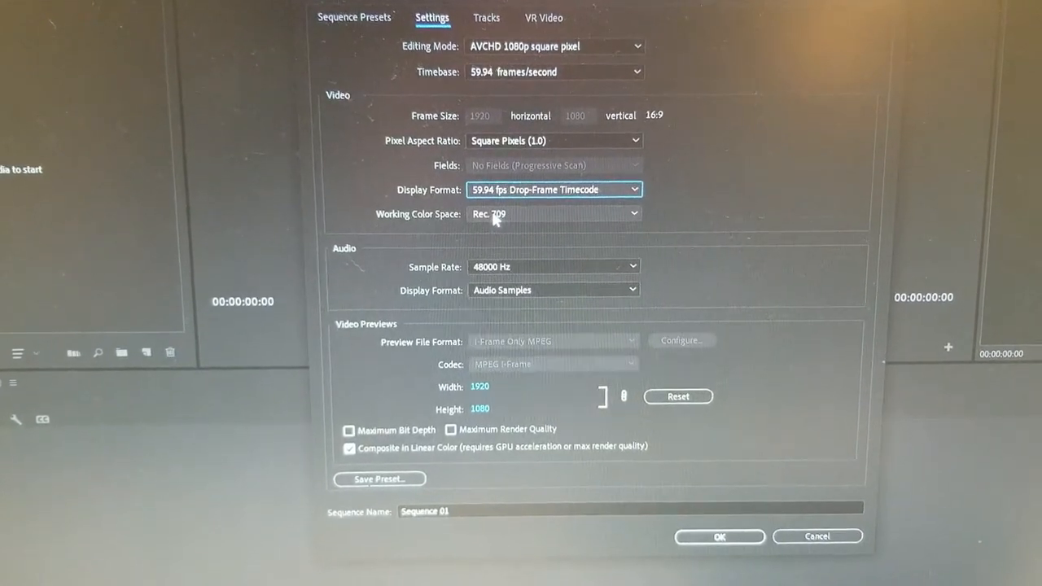
scroll("down", 3)
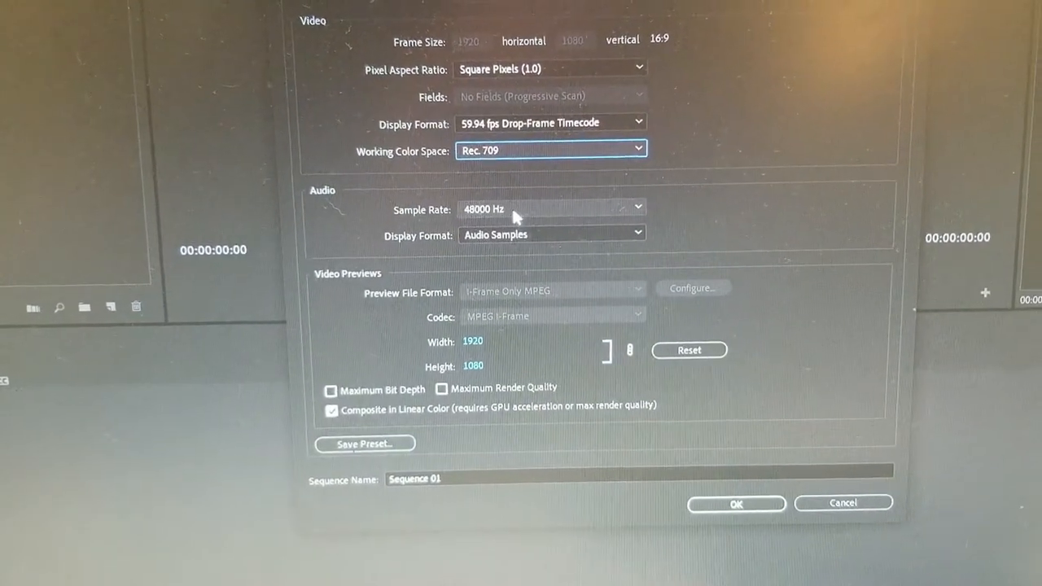
scroll("up", 3)
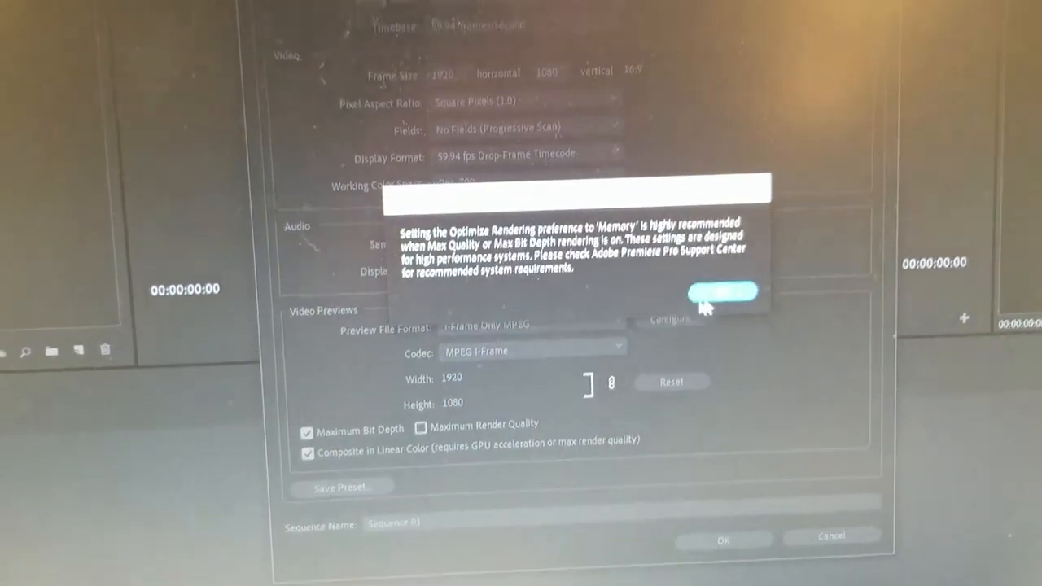
Dismiss the maximum bit depth memory warning and cancel the Save Preset dialog.
left_click(722, 293)
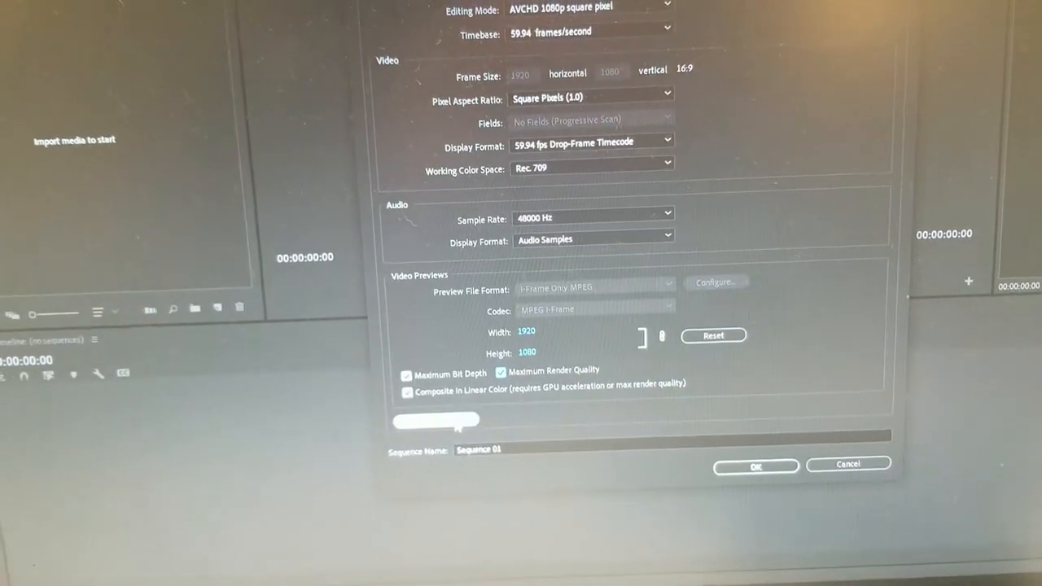
left_click(435, 420)
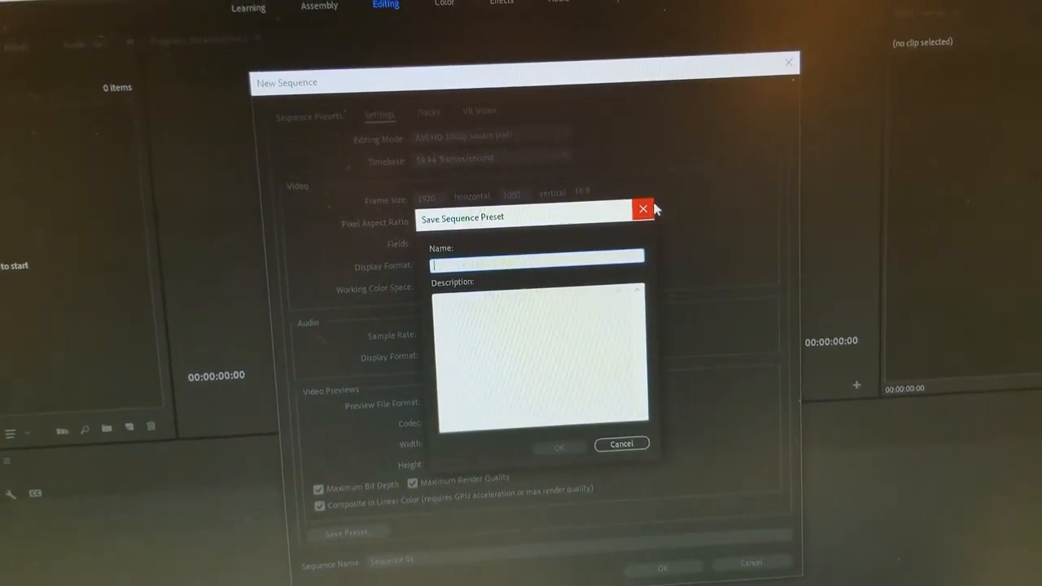
left_click(642, 208)
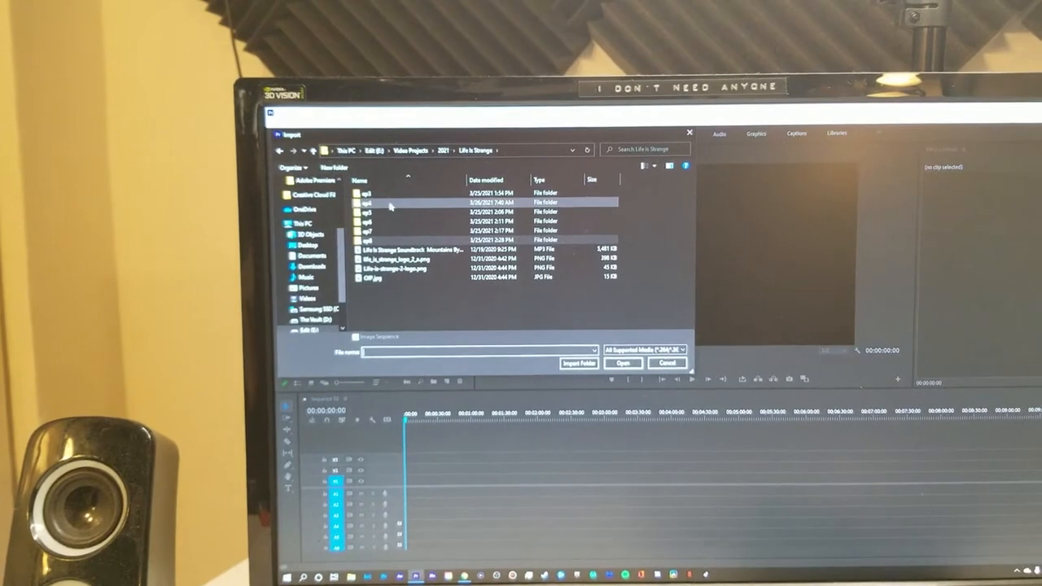
Import the gameplay, facecam and audio files from the recordings folder and save the project.
double_click(365, 202)
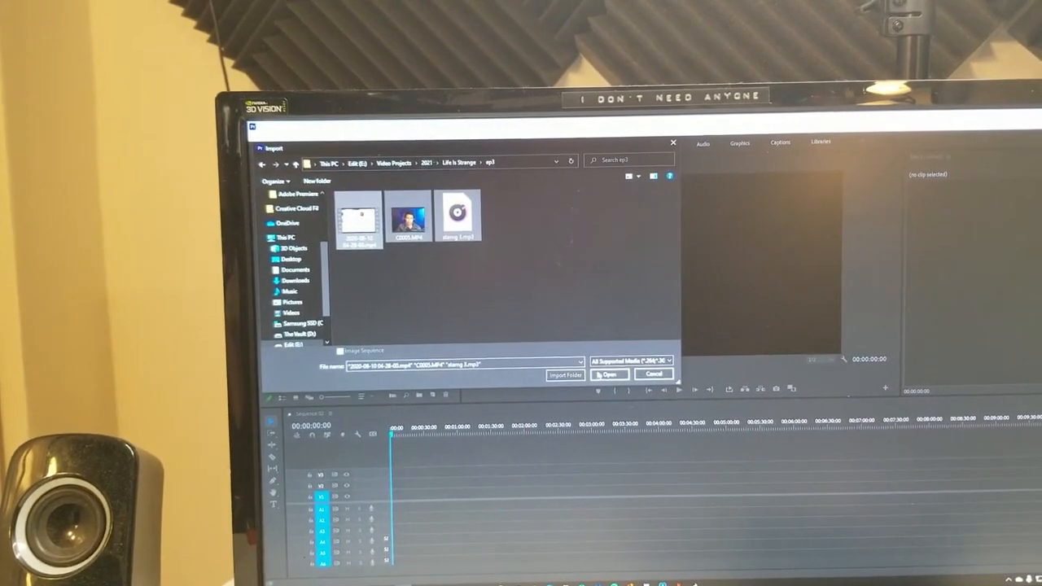
left_click(609, 375)
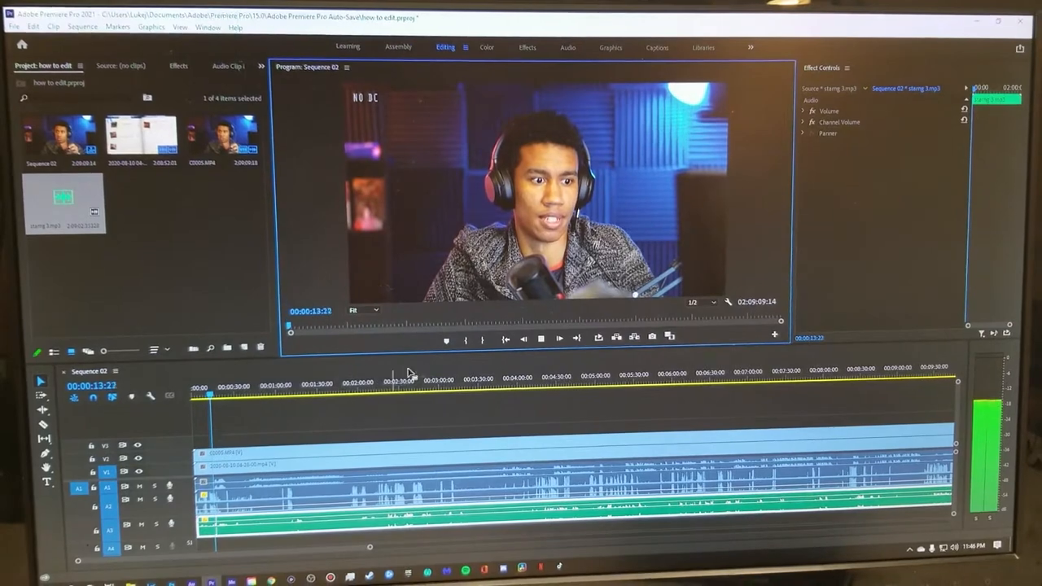
key("ctrl+s")
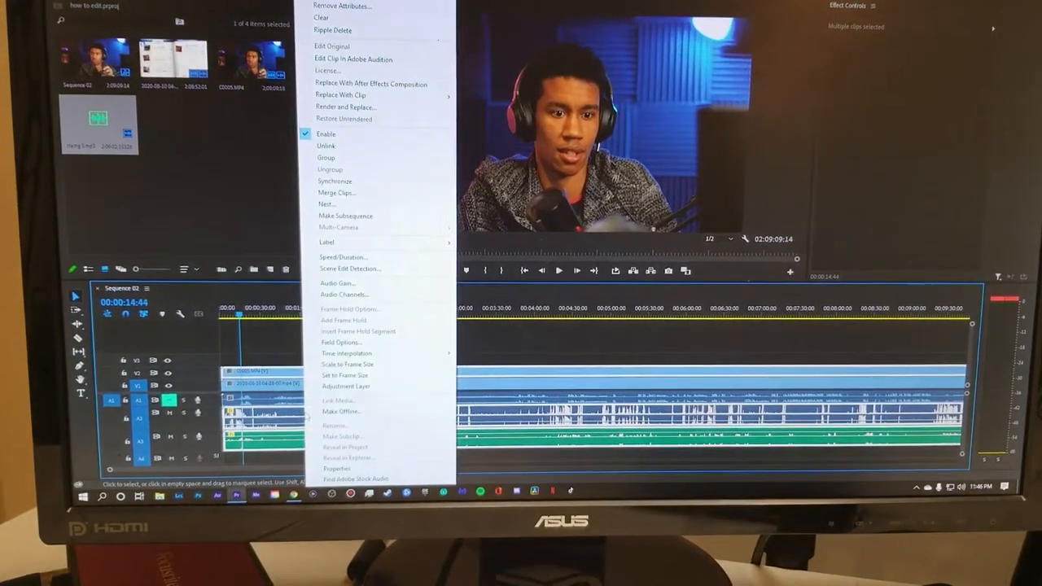
Synchronize the selected clips using Audio as the sync point.
left_click(334, 181)
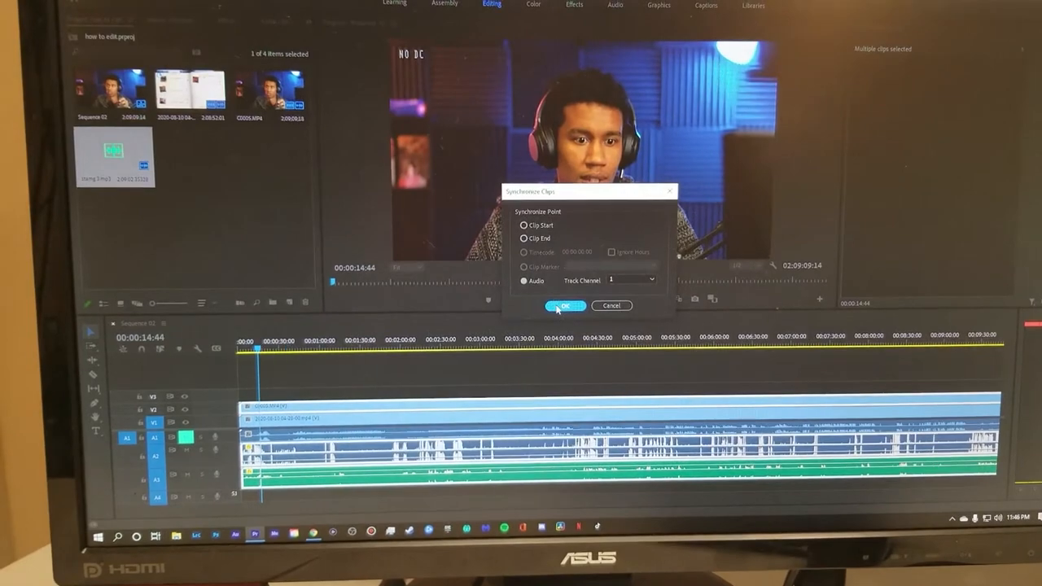
left_click(563, 306)
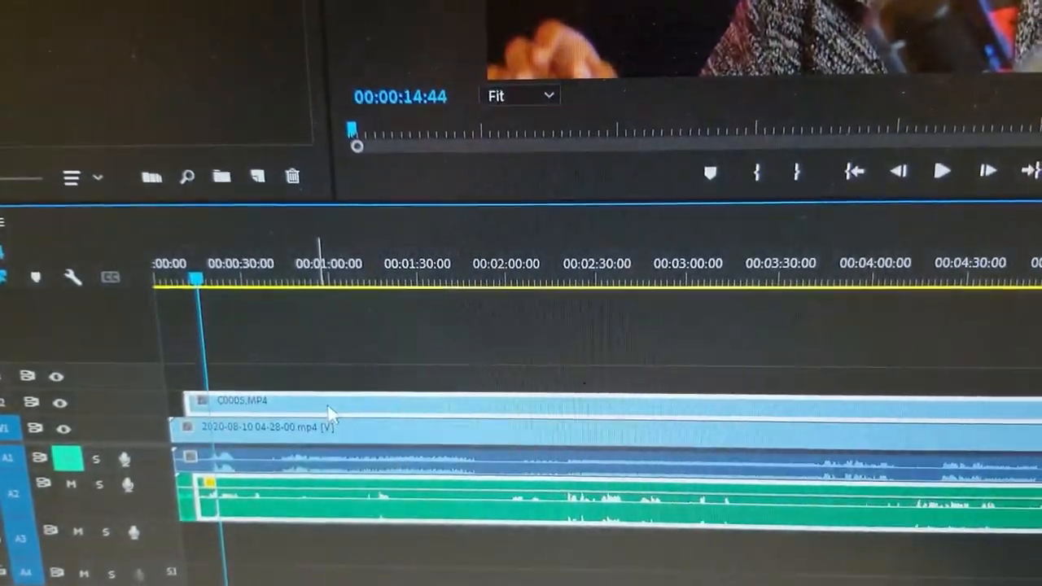
Select the facecam clip C0003.MP4 on V2 above the gameplay for editing.
right_click(329, 414)
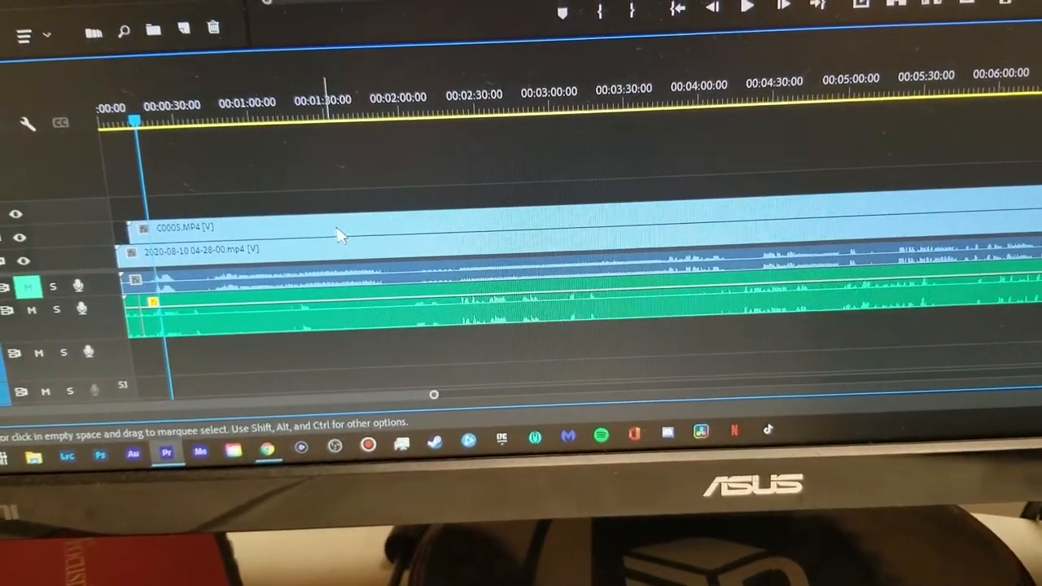
left_click(326, 312)
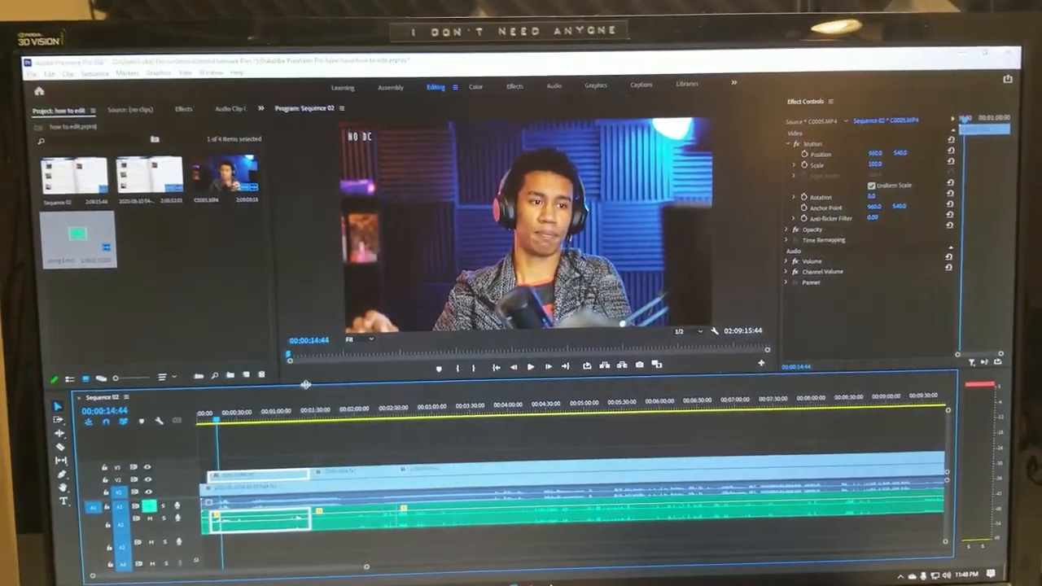
Scale, position and crop the facecam into a top-left inset in Effect Controls, then save.
left_click(183, 109)
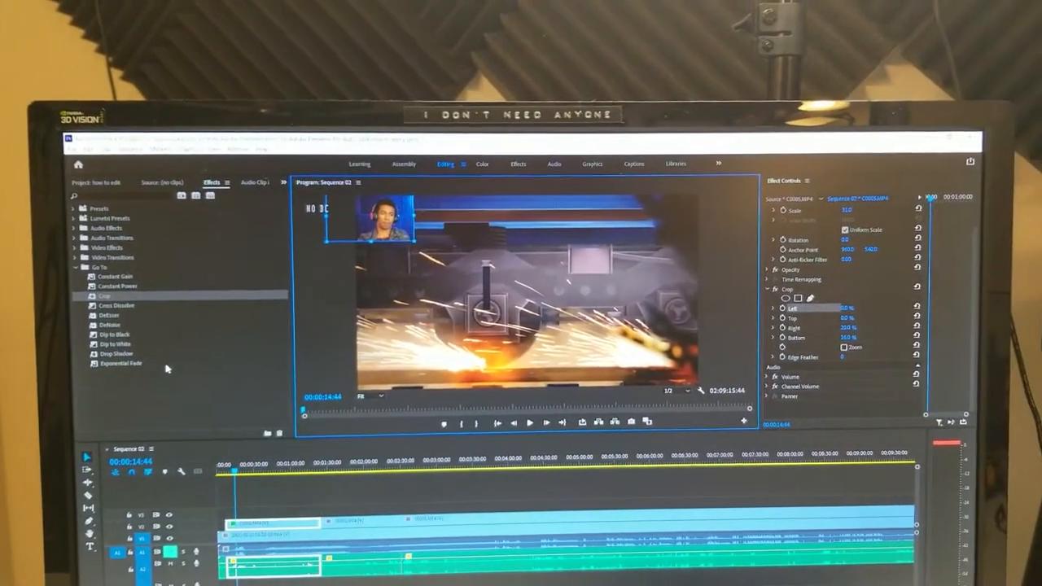
key("ctrl+s")
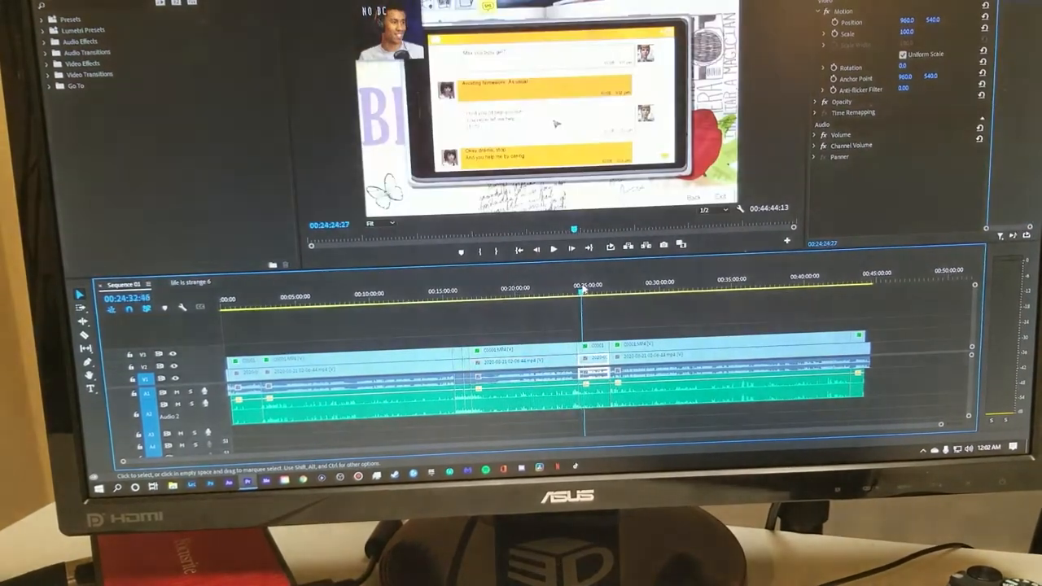
Split the V1, V2 and A1 clips into sections with the Razor tool.
left_click(610, 289)
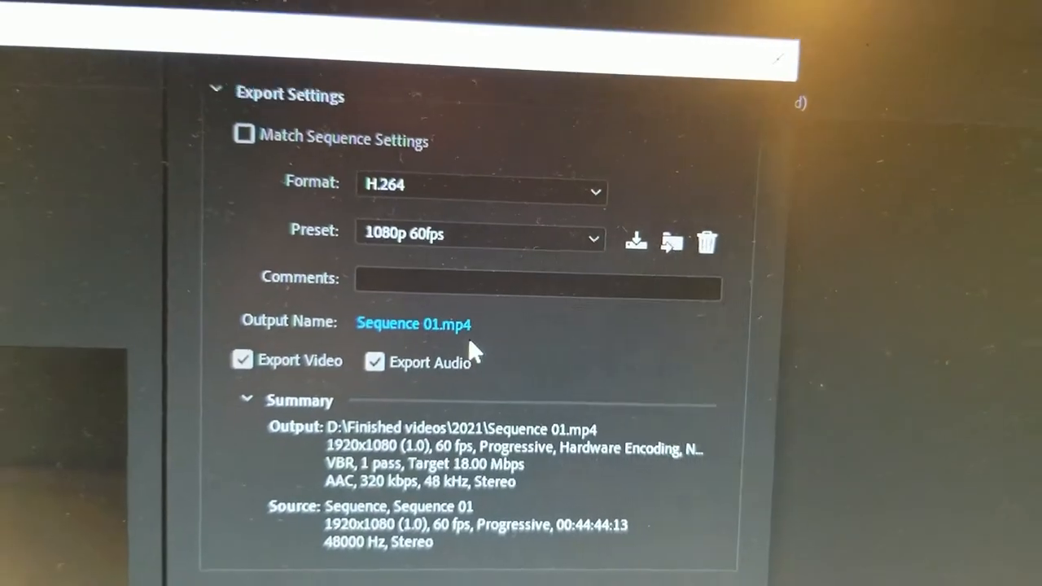
Review the Video export settings confirming 1920×1080 at 60 fps with maximum render quality.
scroll("down", 3)
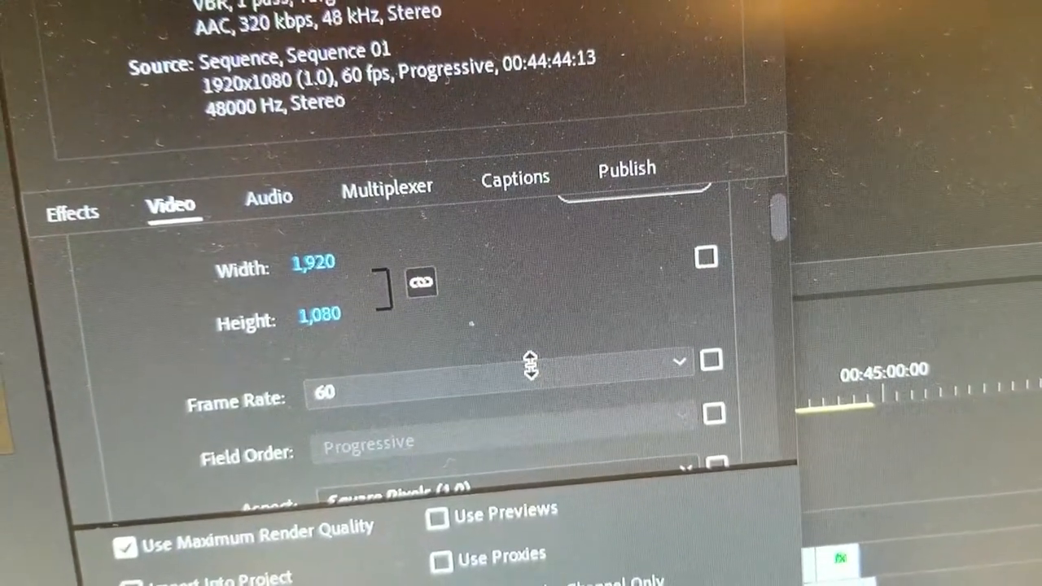
scroll("down", 3)
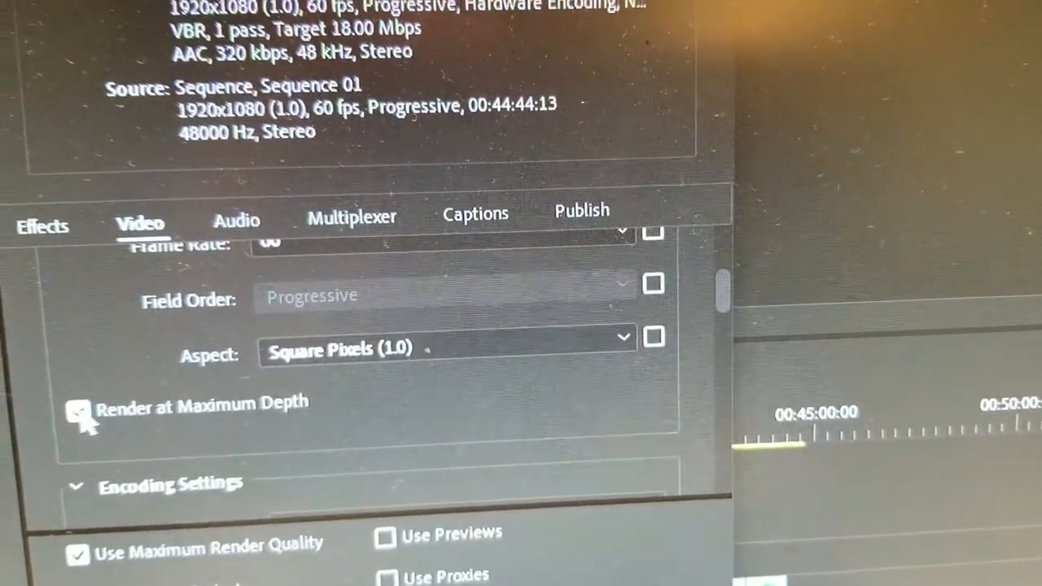
scroll("down", 3)
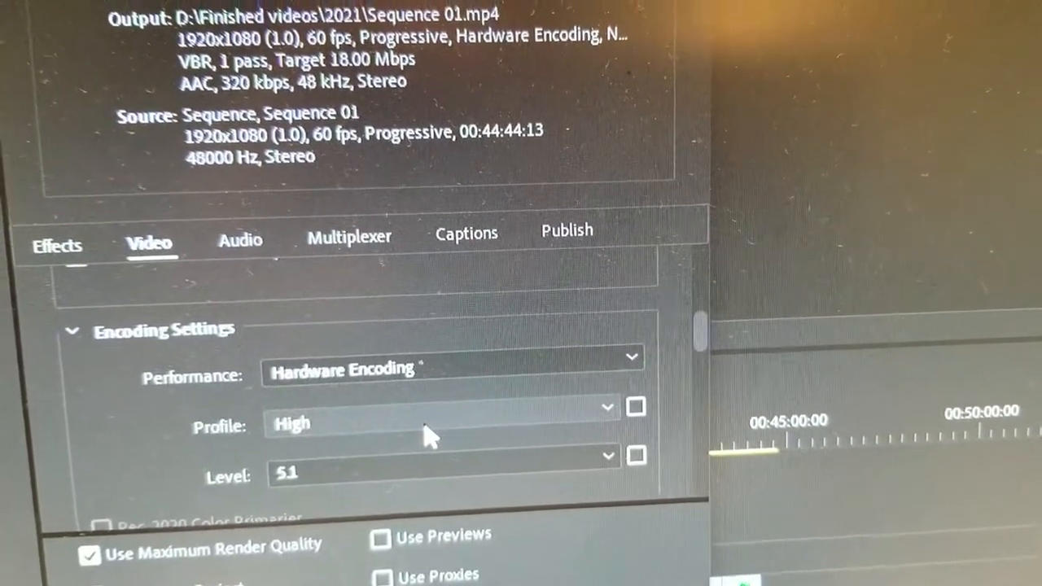
mouse_move(339, 488)
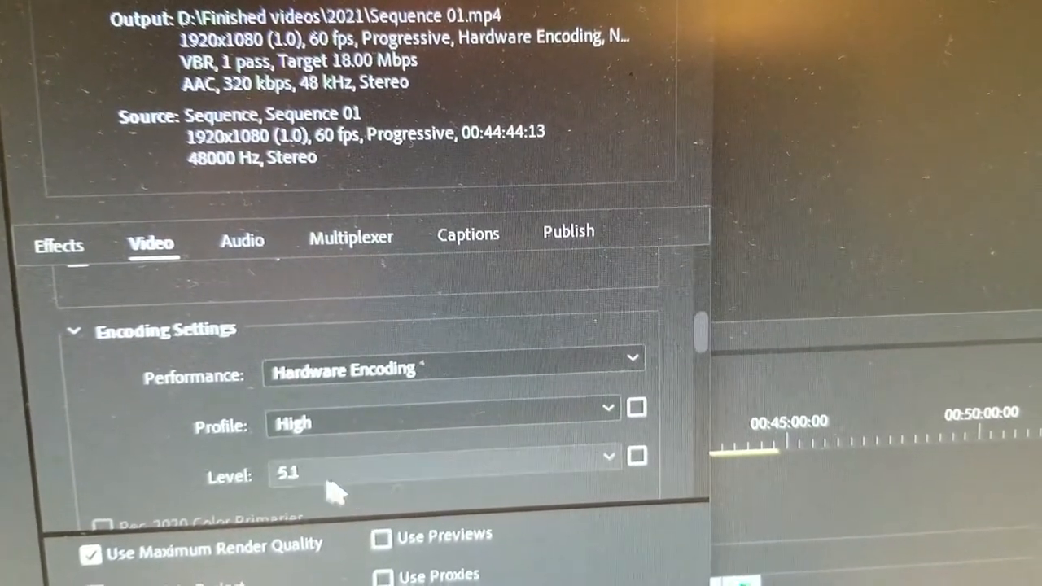
scroll("down", 3)
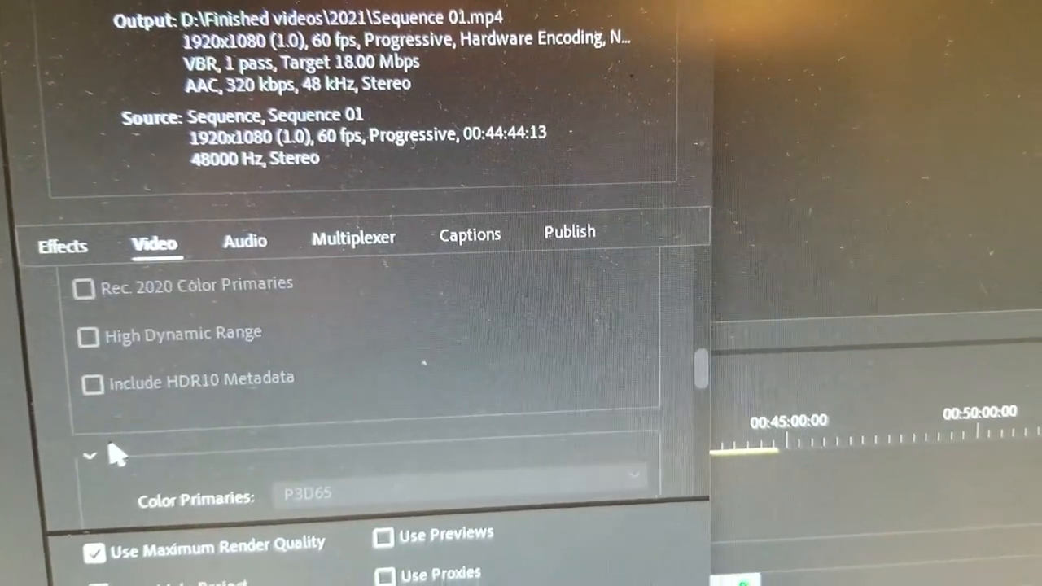
scroll("down", 3)
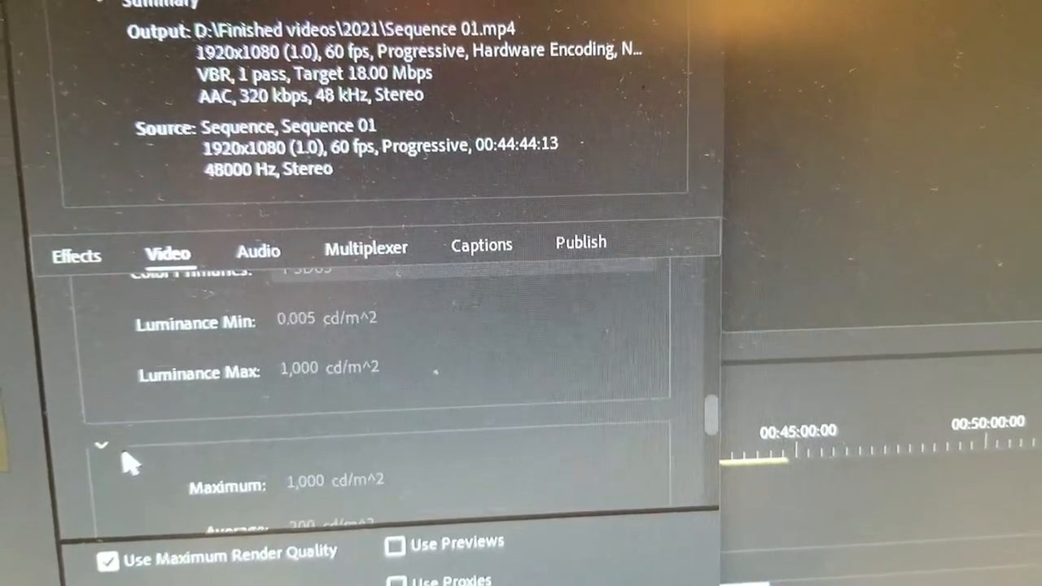
scroll("down", 3)
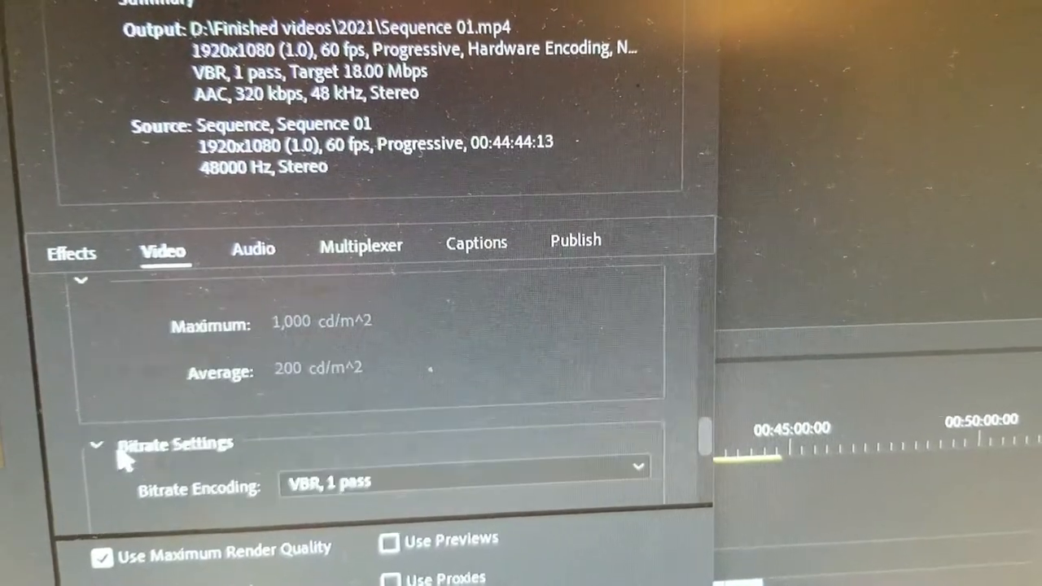
scroll("down", 3)
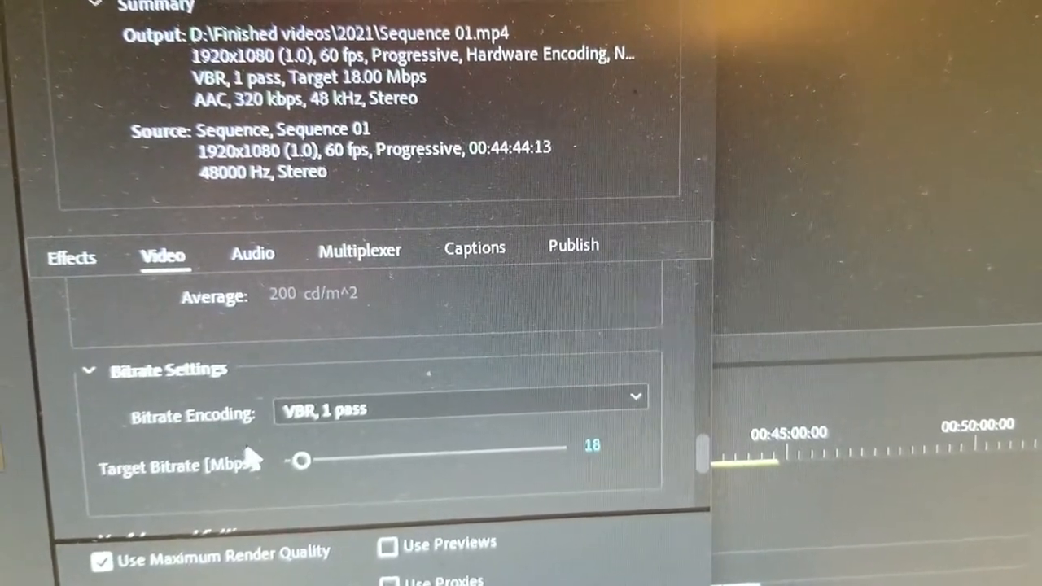
scroll("up", 3)
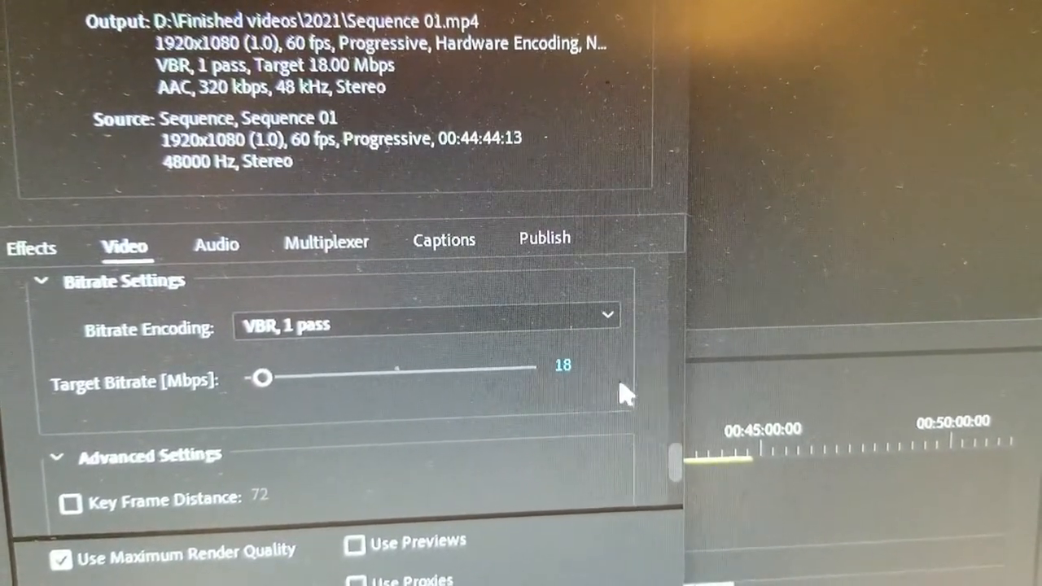
scroll("down", 3)
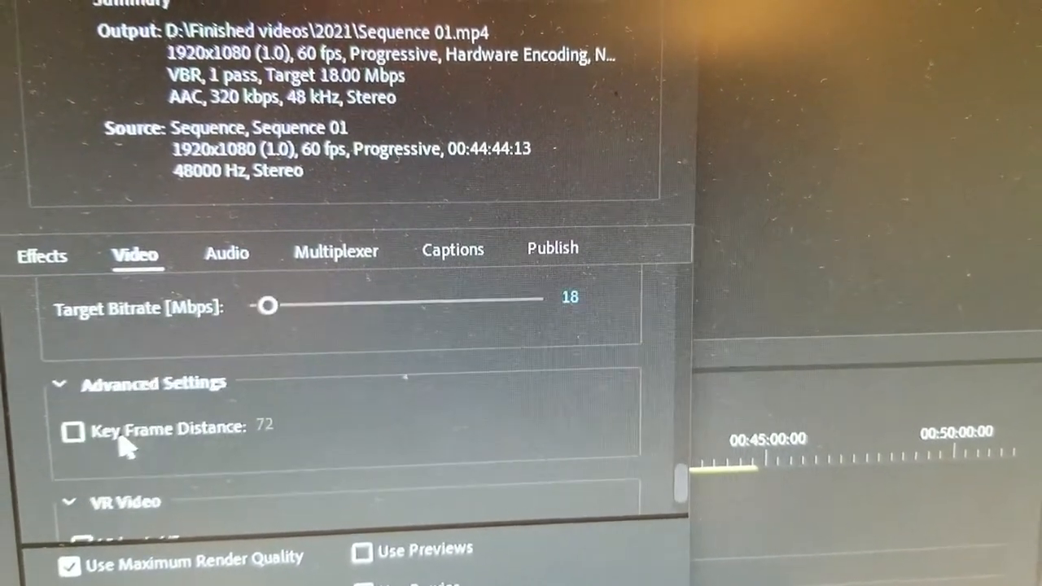
scroll("down", 3)
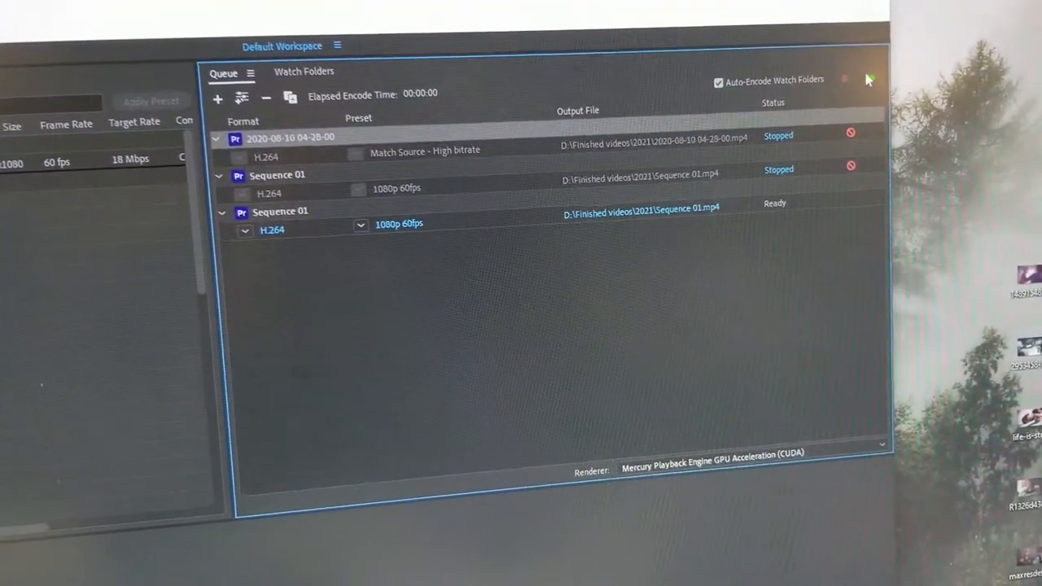
Switch to the web browser showing the Bing start page while Sequence 01 stays queued.
left_click(845, 79)
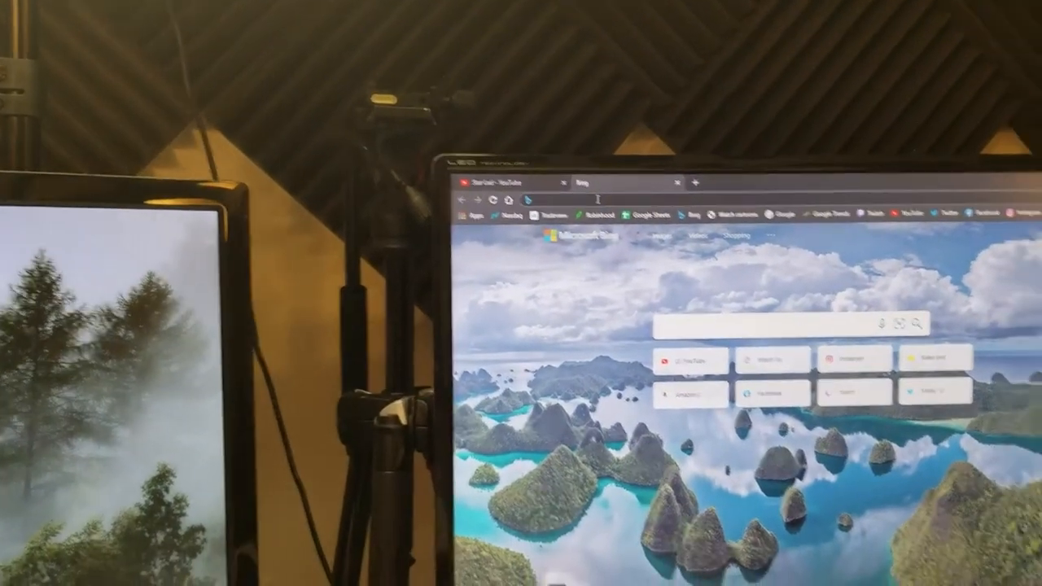
Search Bing for 'life is strange' and browse its image results.
type("life is strange")
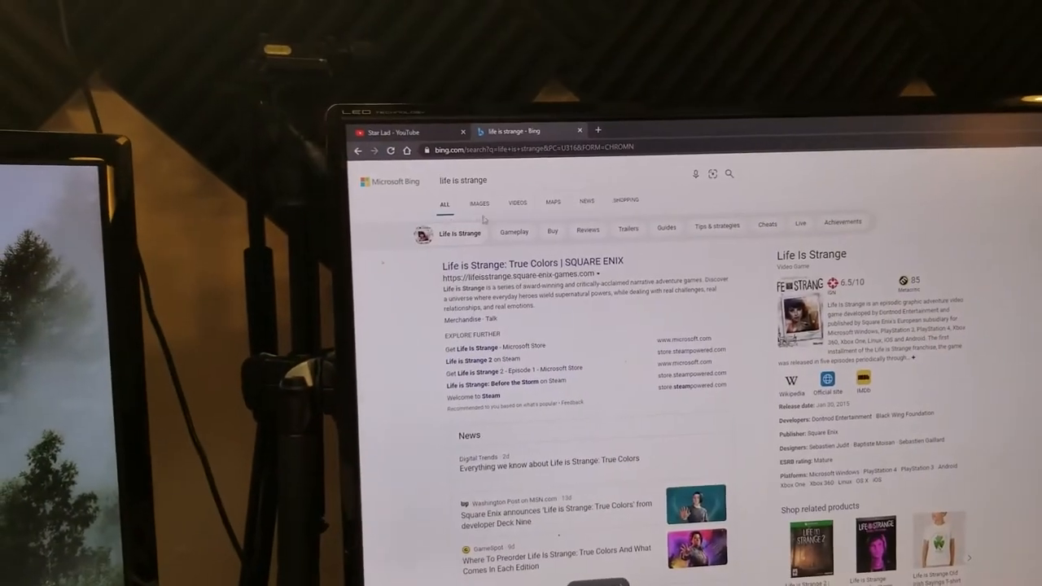
left_click(478, 201)
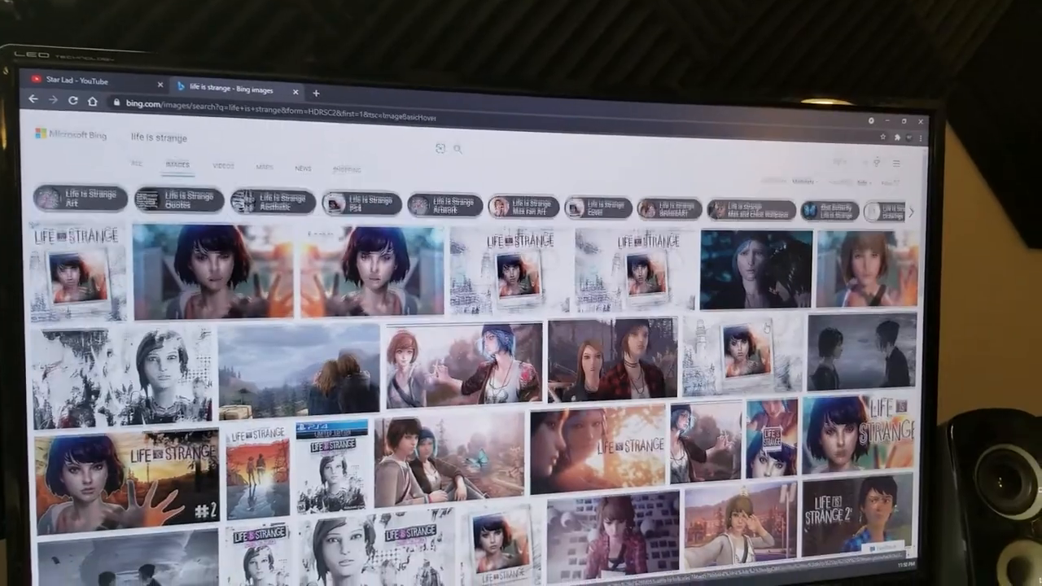
scroll("down", 3)
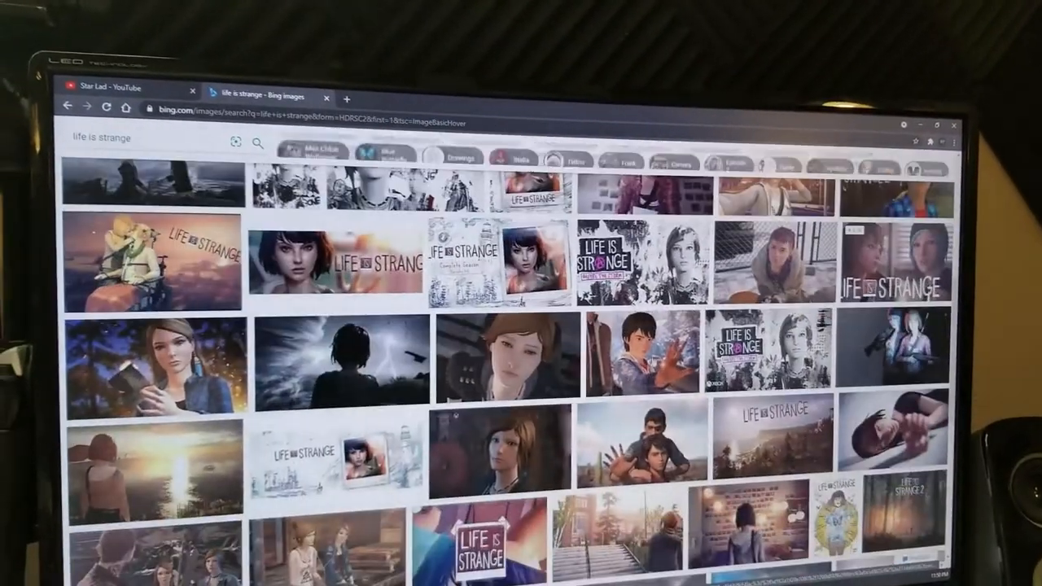
scroll("down", 3)
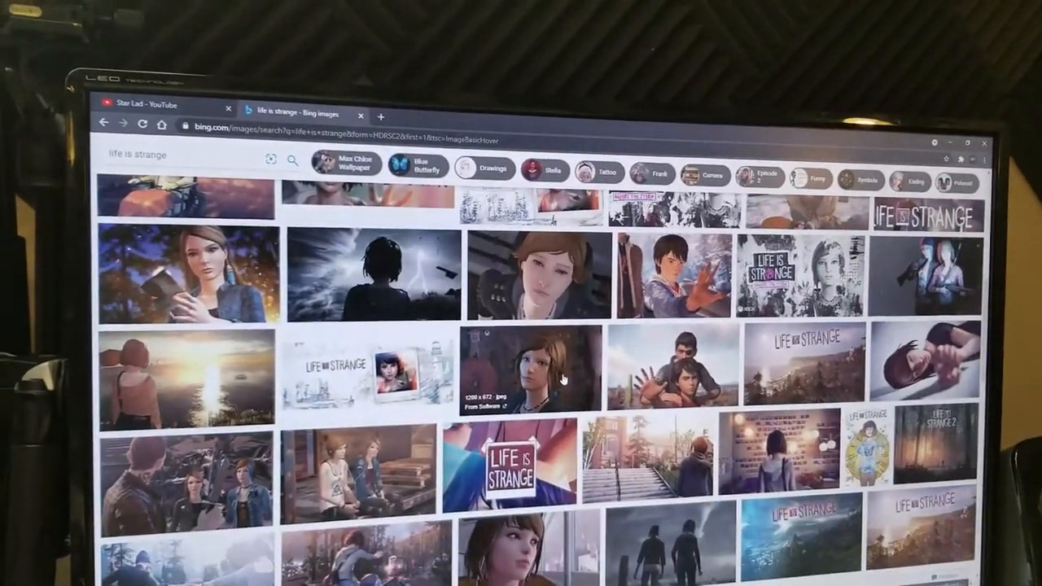
scroll("down", 3)
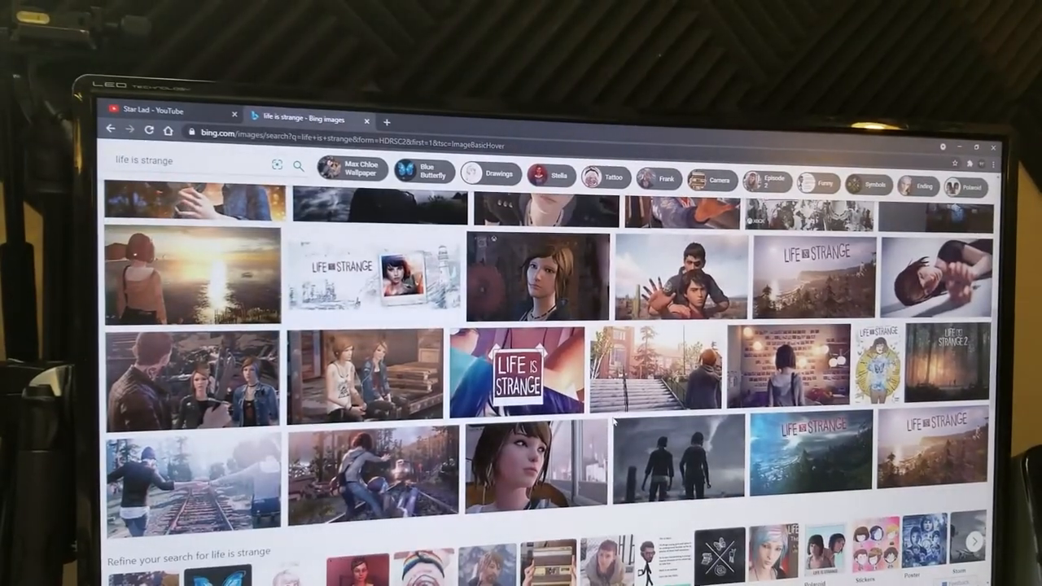
scroll("down", 3)
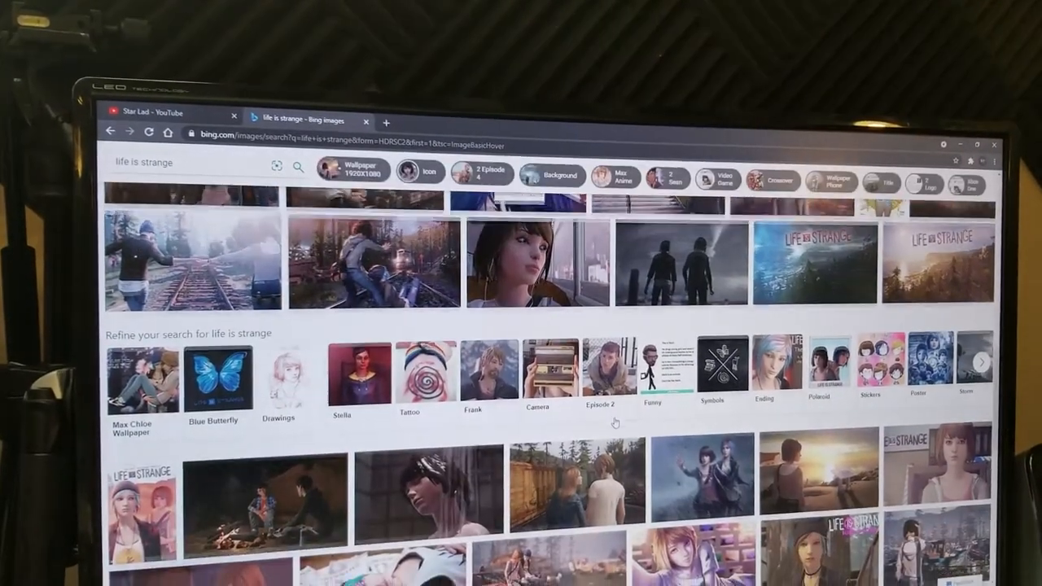
scroll("down", 3)
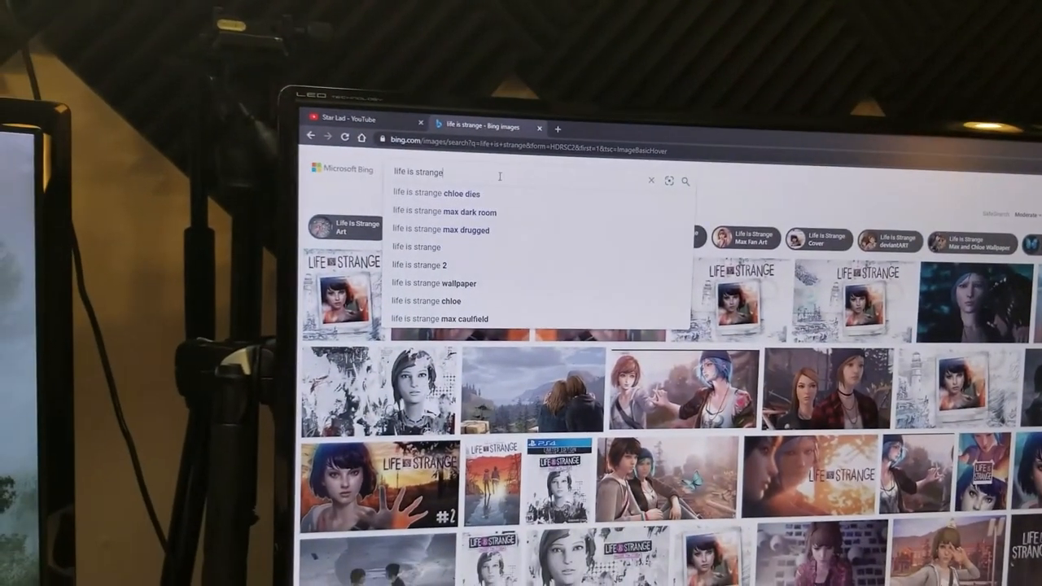
Refine the search to 'life is strange png' and view the Life is Strange 2 logo image.
type("pn")
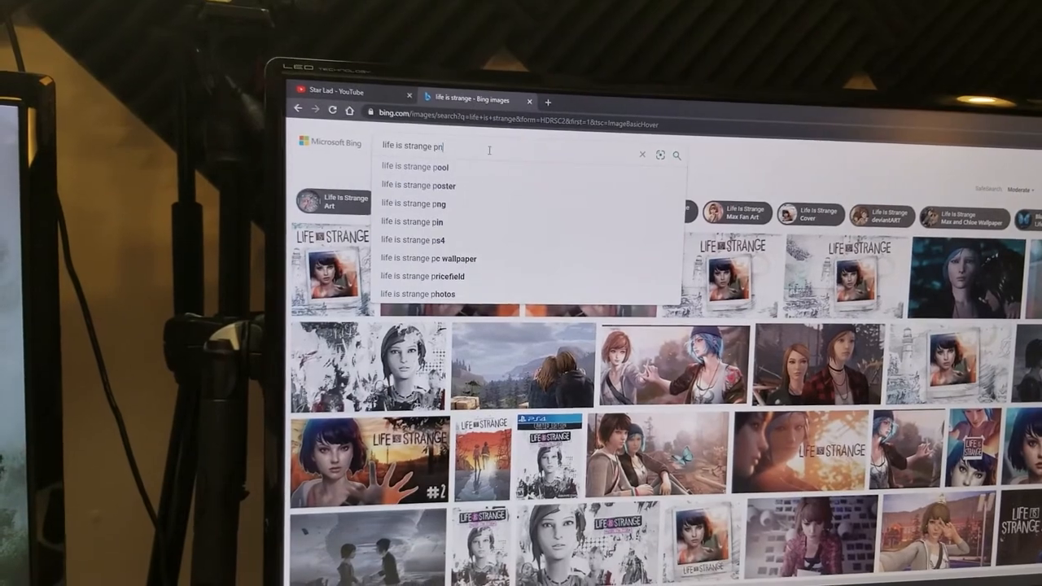
left_click(413, 203)
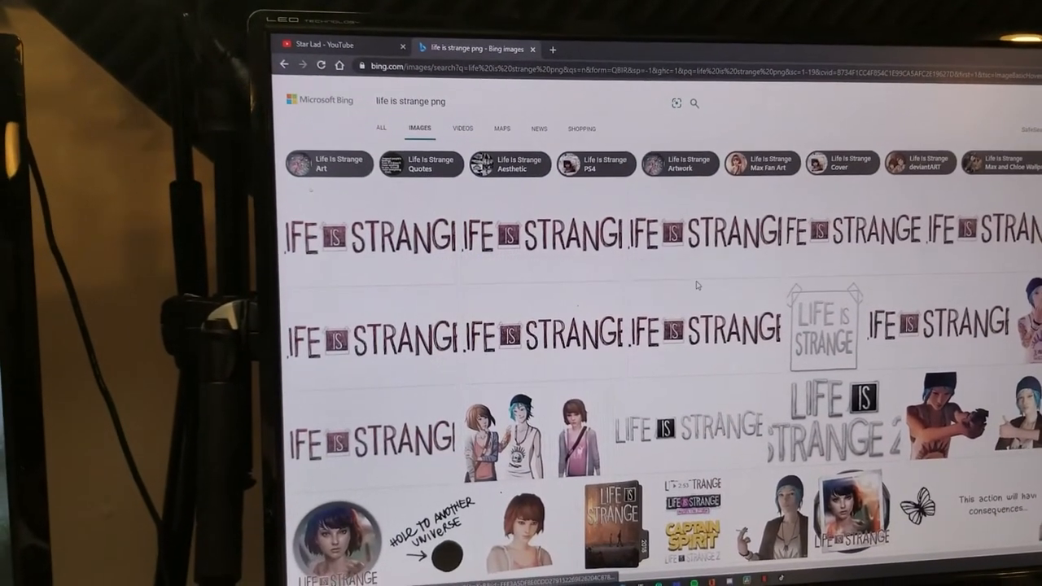
left_click(822, 329)
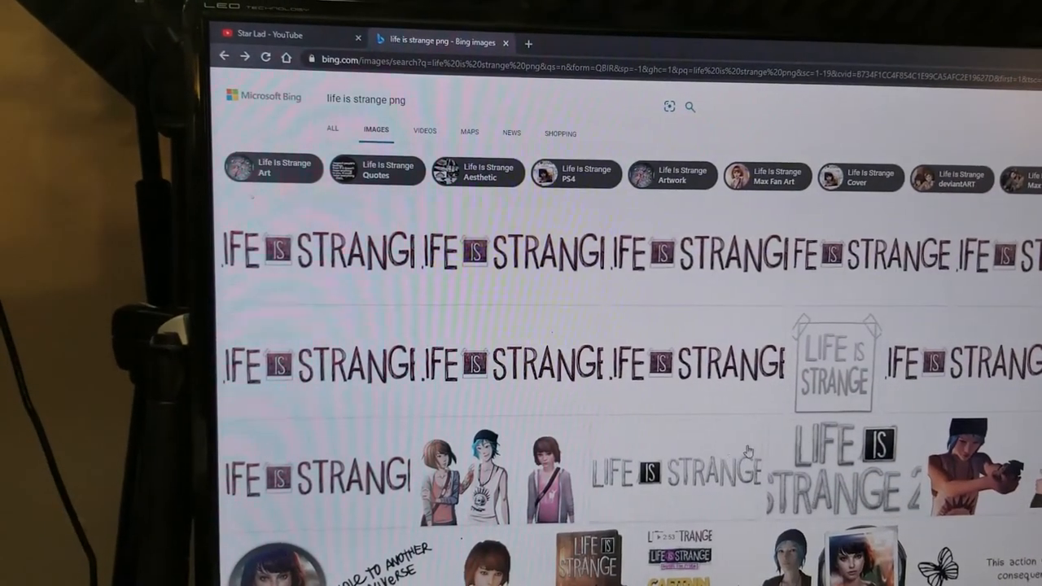
left_click(845, 464)
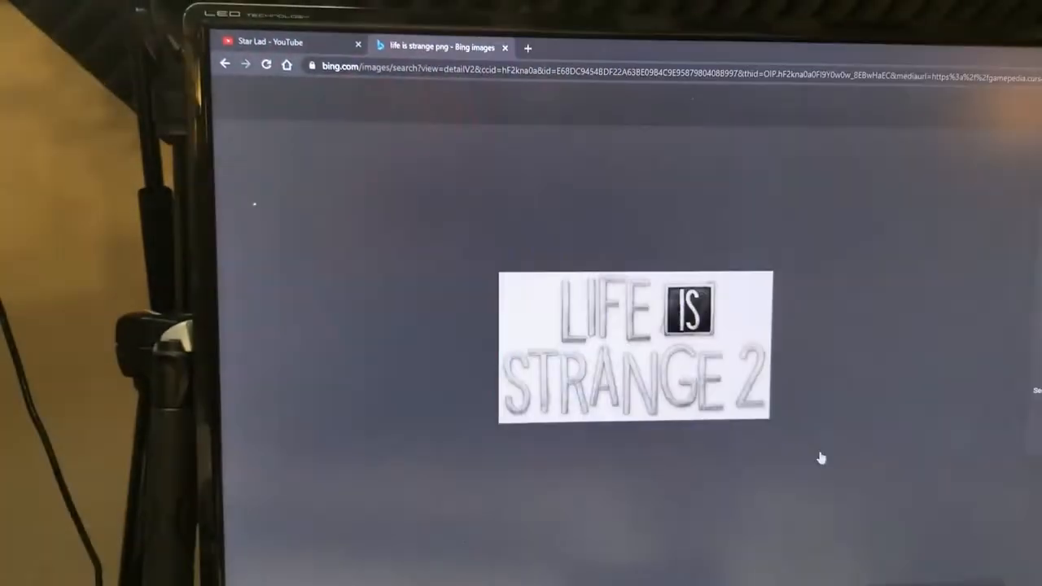